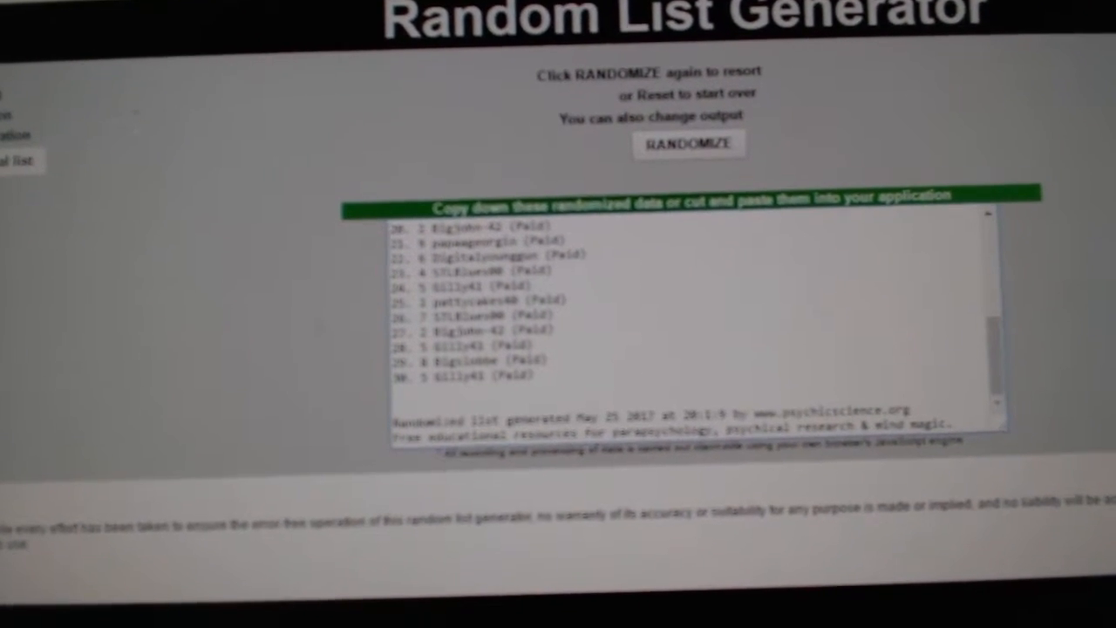
Randomize the pasted city team names into a numbered shuffled output list
left_click(688, 143)
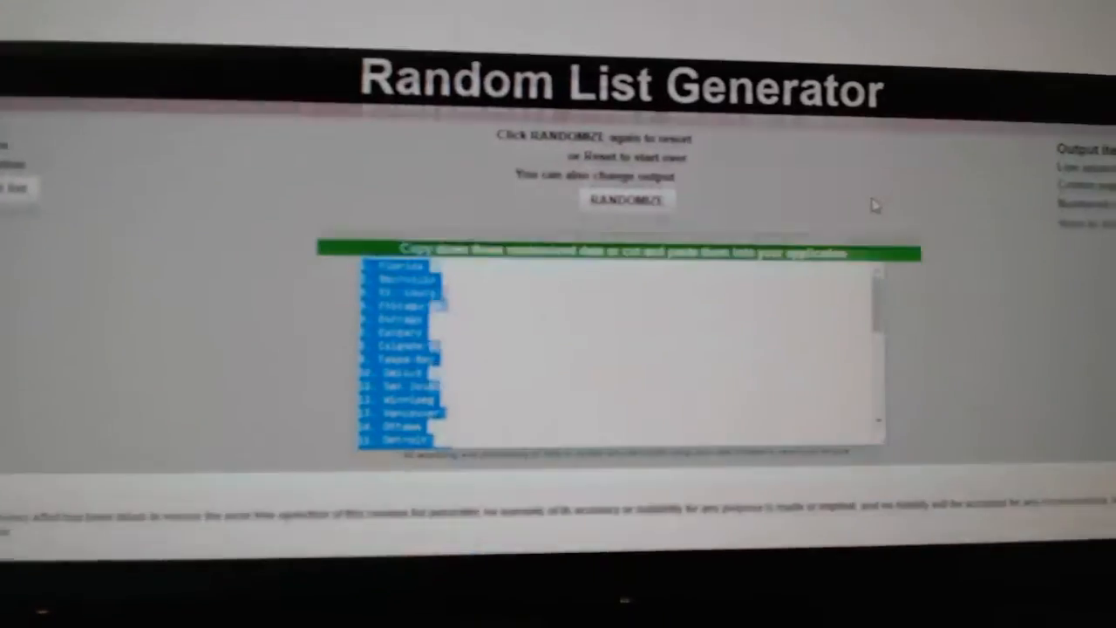
Reshuffle the teams into a new order starting Florida, Nashville, St. Louis, and select the output
left_click(626, 199)
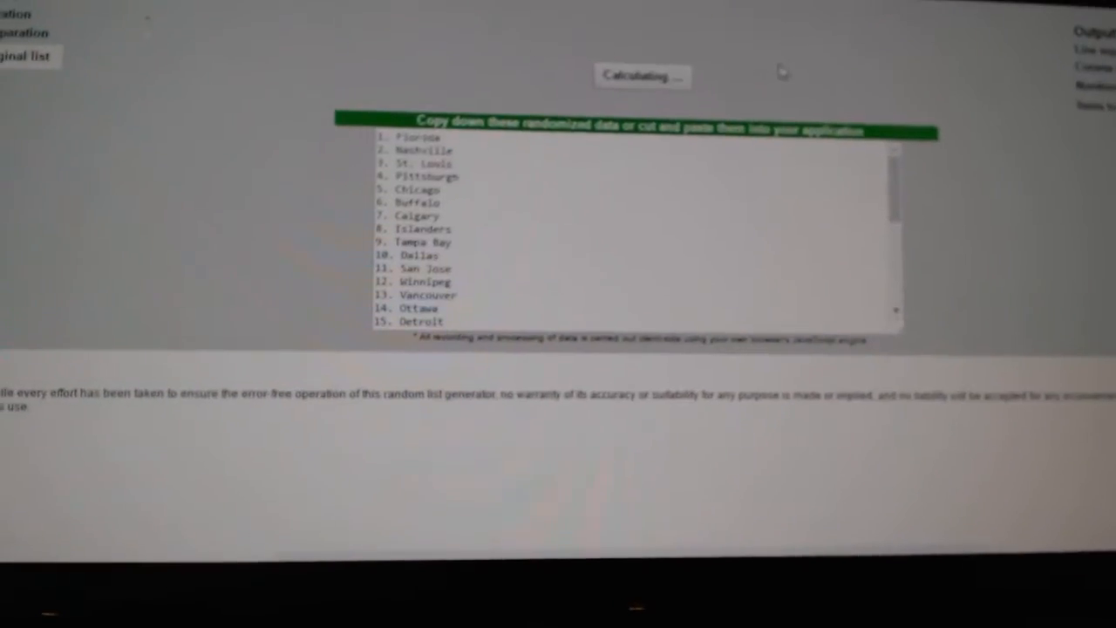
left_click(643, 76)
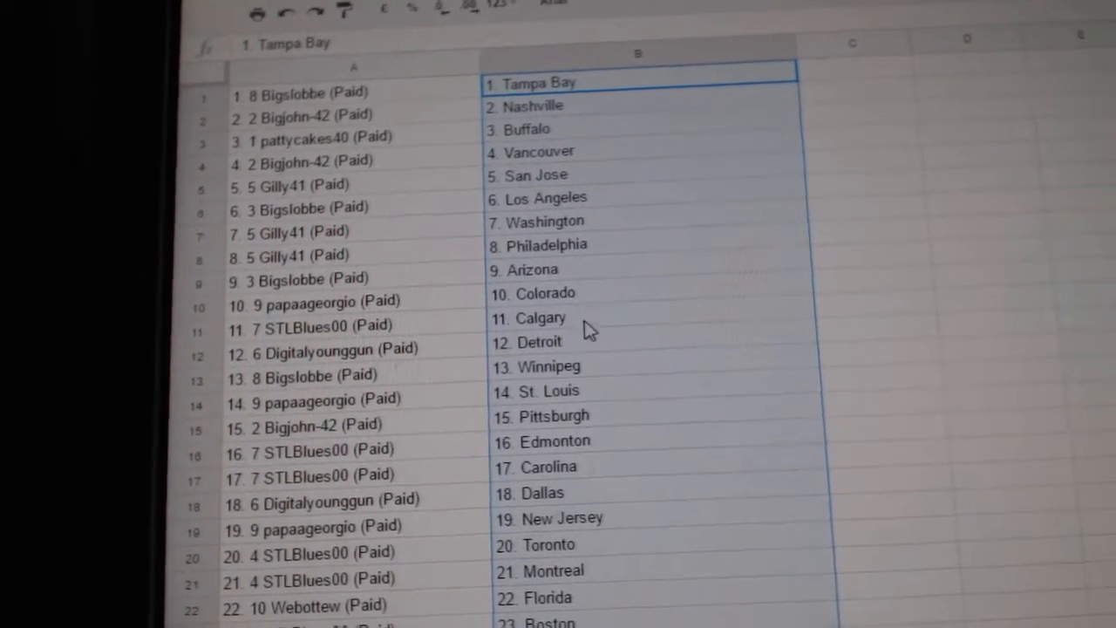
Scroll down the sheet to check participant-team pairings through row 27
scroll("down", 3)
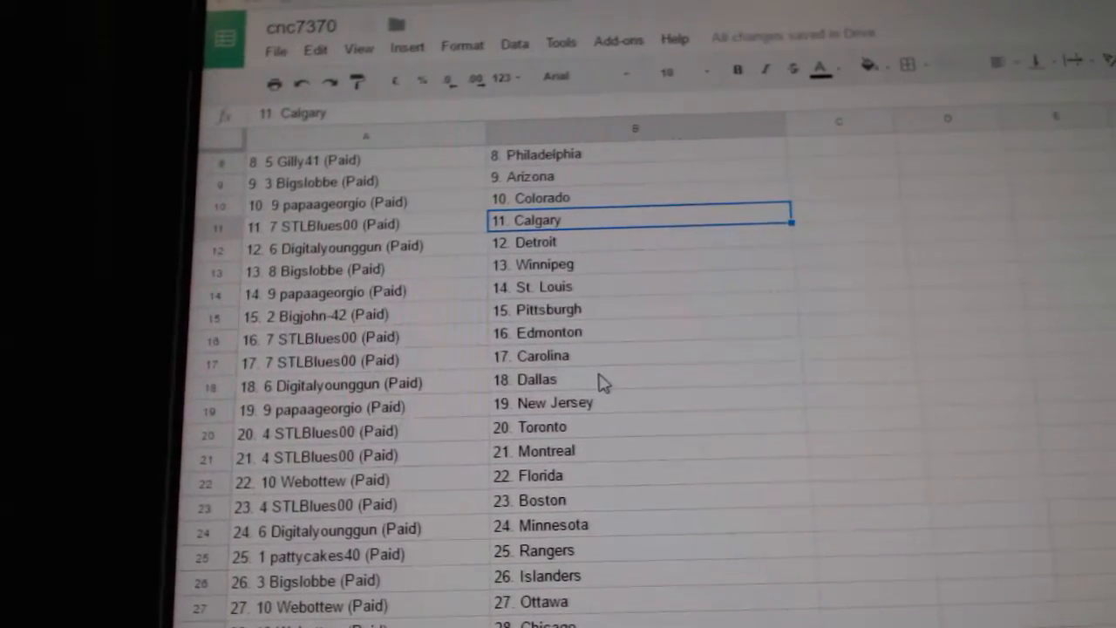